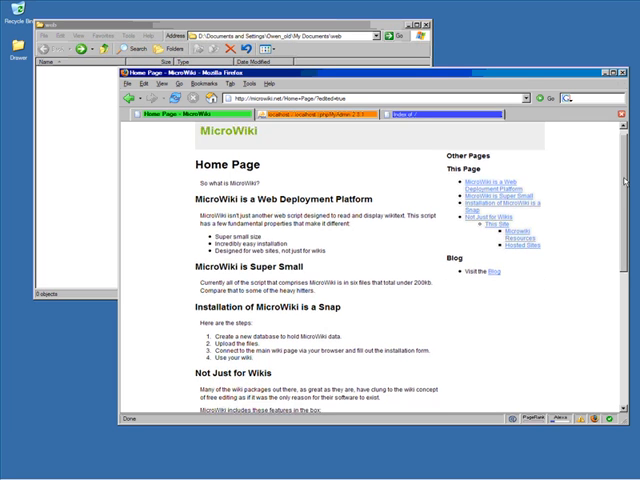
Step: Scroll down the MicroWiki website page toward the archive download
scroll("down", 3)
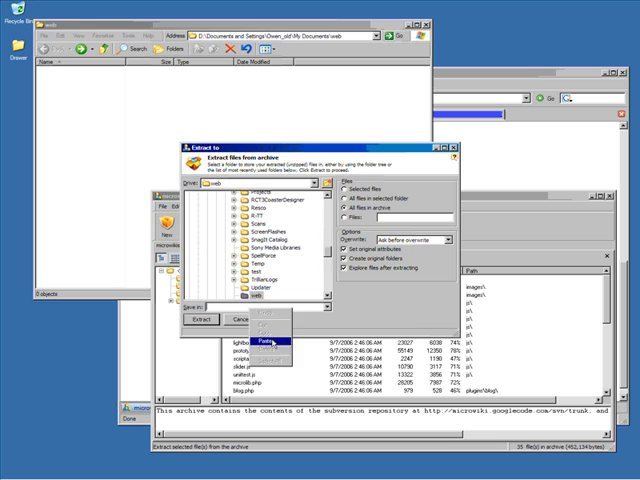
Step: Unpack the MicroWiki archive's files into the local web folder
left_click(201, 318)
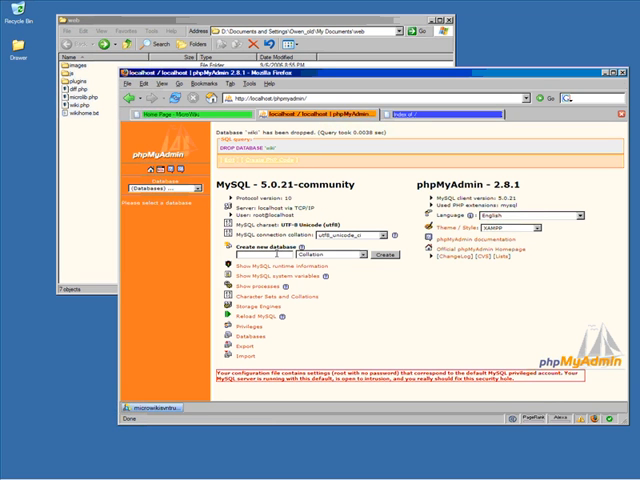
Step: Create an empty phpMyAdmin database named 'wiki'
type("wiki")
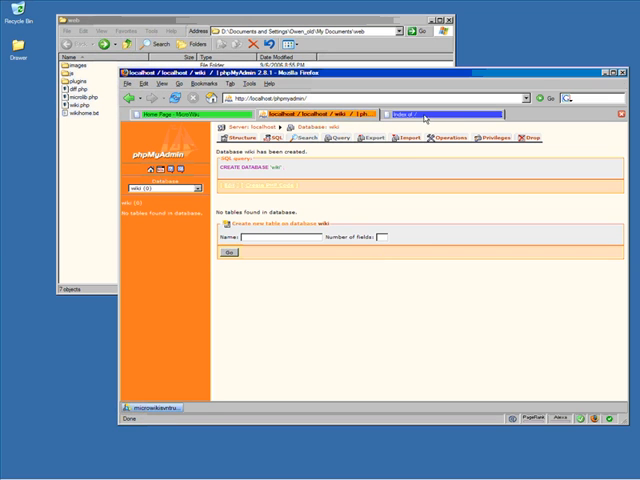
left_click(419, 114)
type(".")
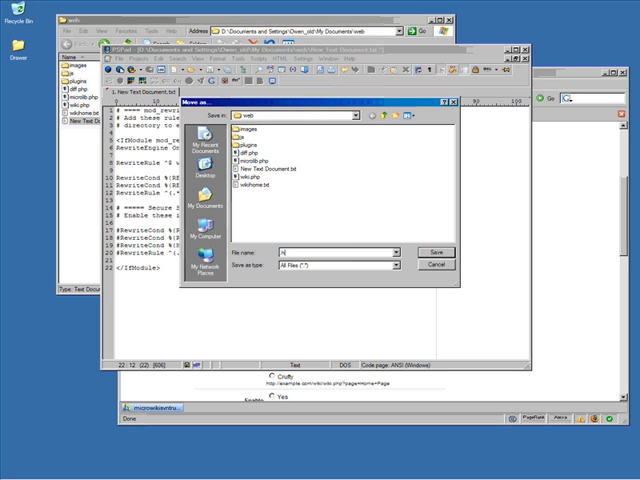
Step: Save the PSPad rewrite rules as '.htaccess' with All Files type
type("htaccess")
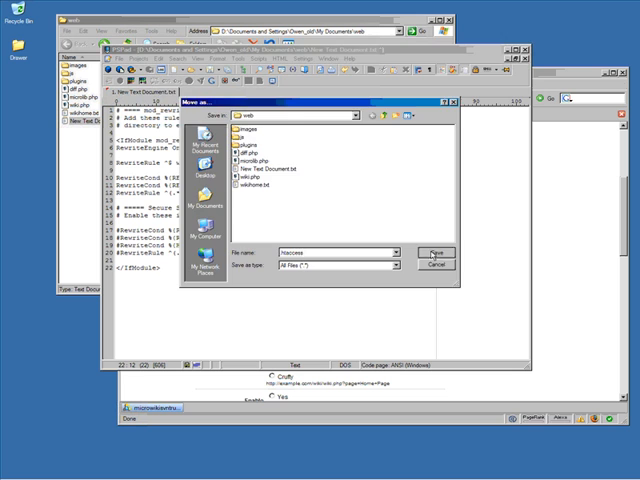
left_click(433, 252)
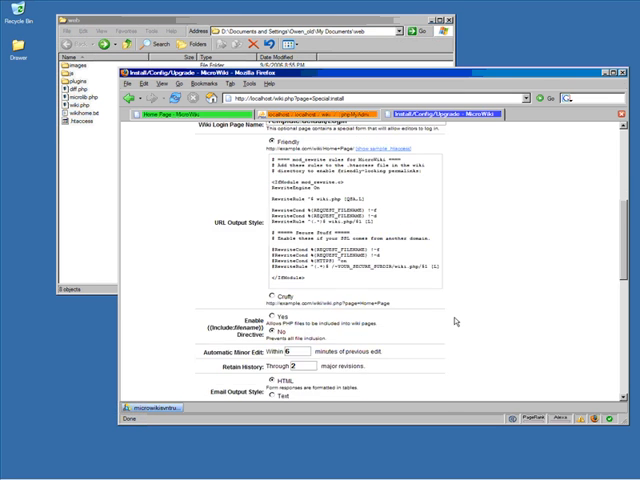
Step: Set User Registration to Internal and commit the MicroWiki install settings
scroll("down", 3)
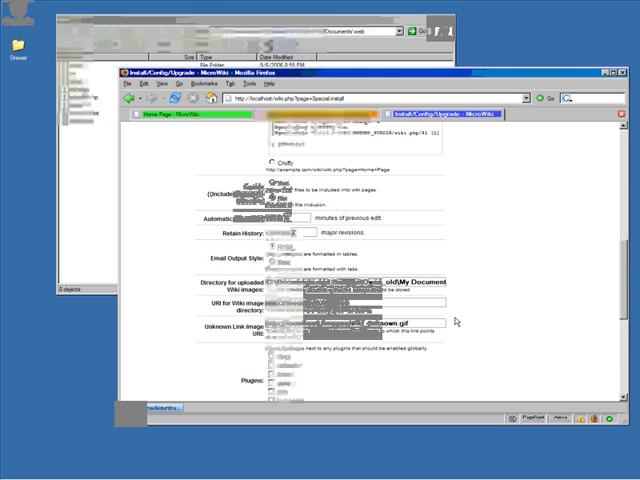
scroll("down", 3)
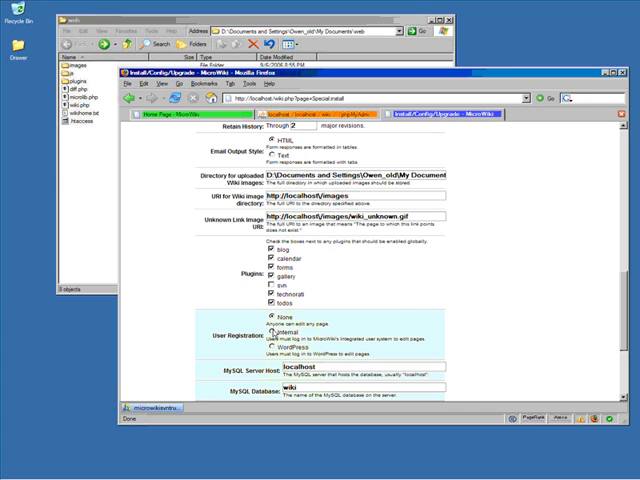
scroll("down", 3)
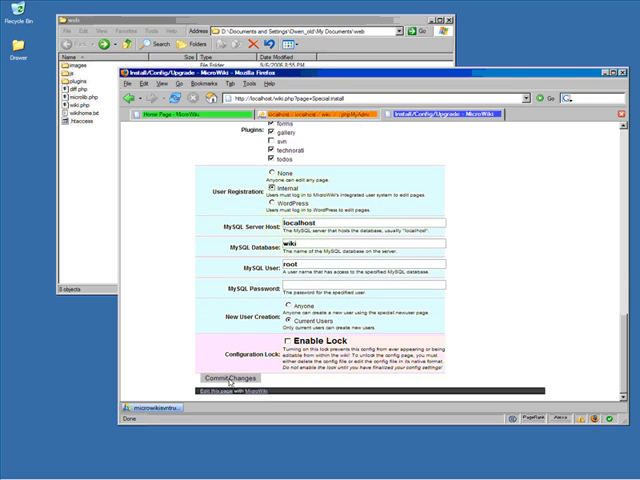
left_click(230, 377)
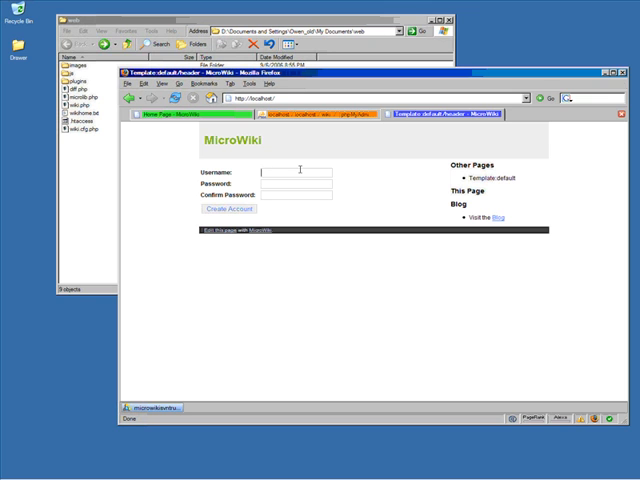
Step: Create the 'admin' account with a matching password and confirmation
type("admin")
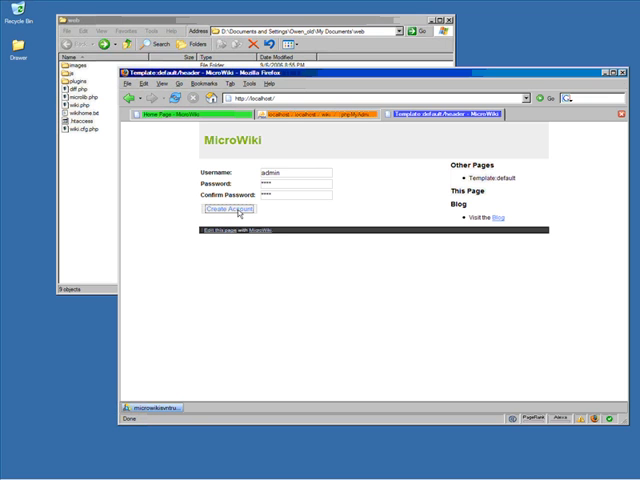
left_click(230, 209)
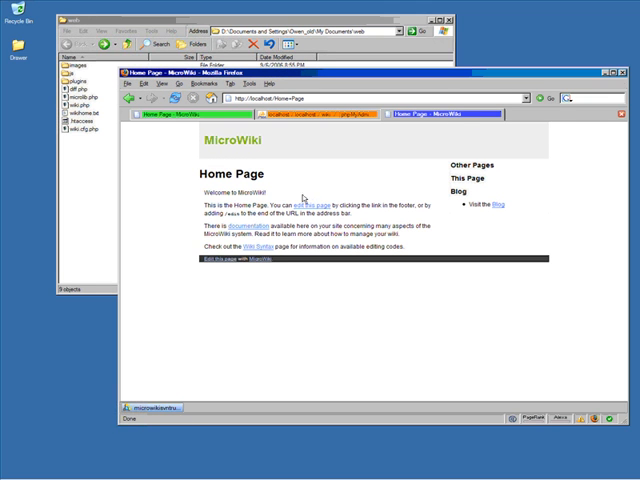
Step: Log in as 'admin' to open the Home Page editor
left_click(308, 198)
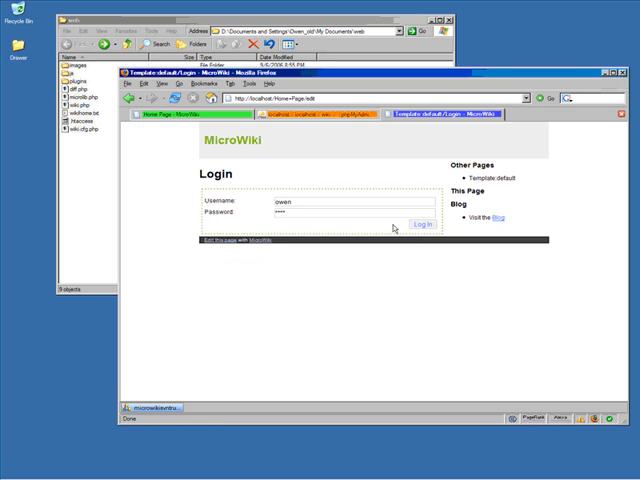
left_click(420, 224)
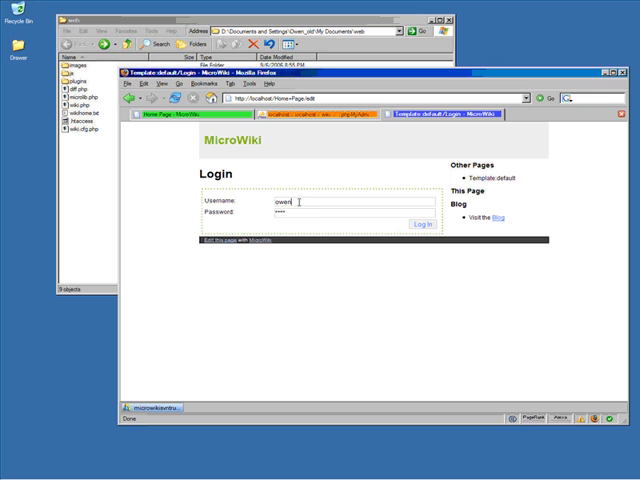
type("admin")
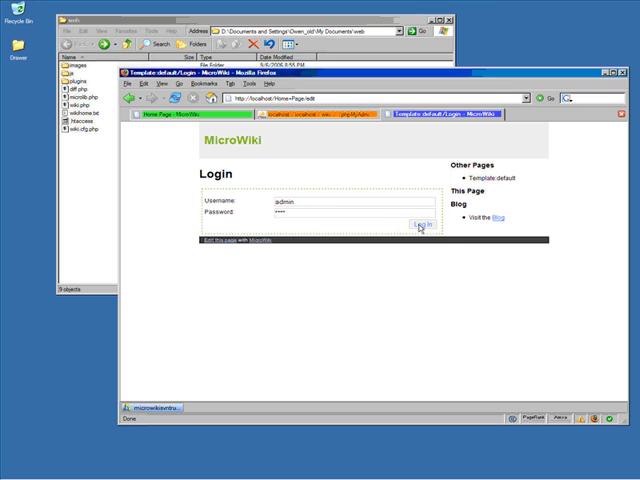
left_click(421, 227)
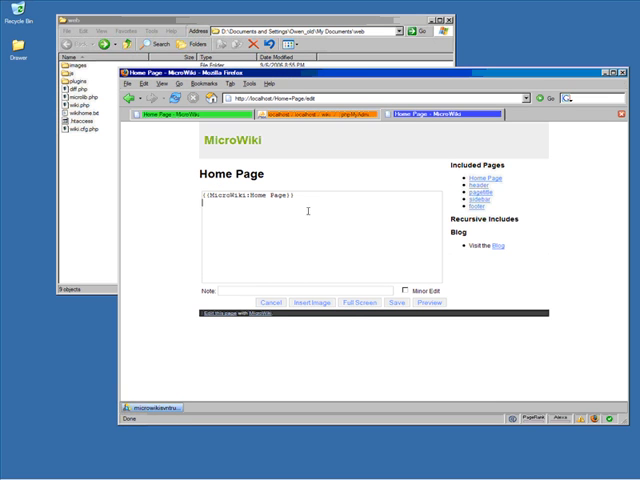
Step: Replace the home page content with 'This is my new home page.' and save
type("This is")
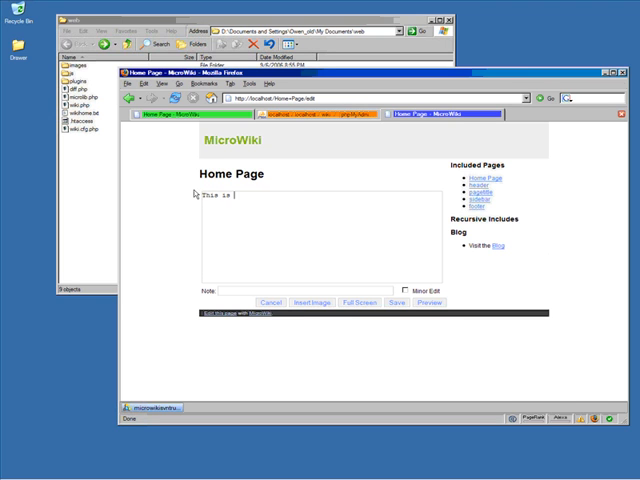
type("my new home page.")
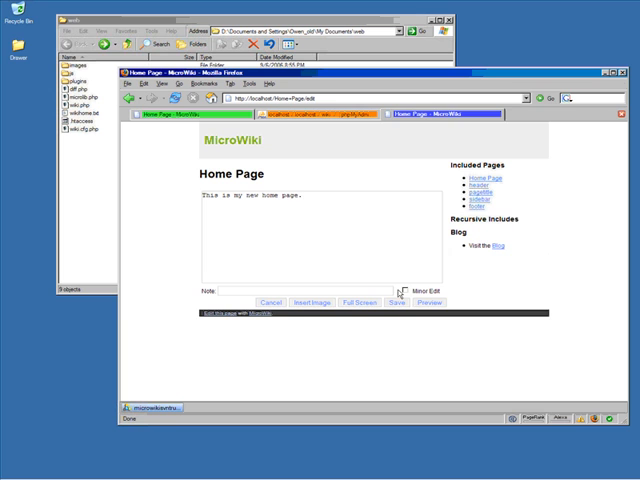
left_click(392, 302)
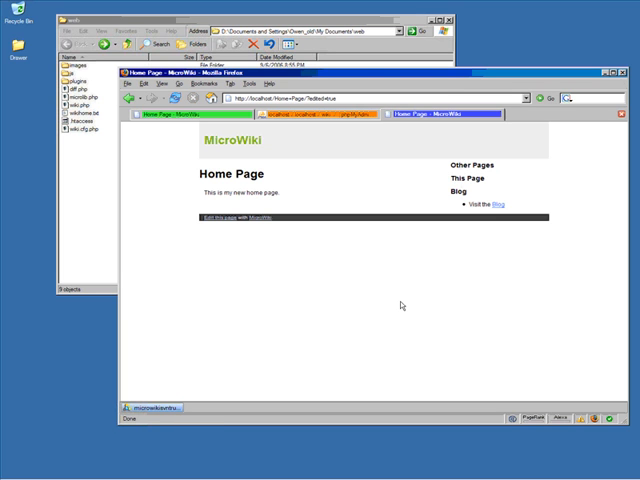